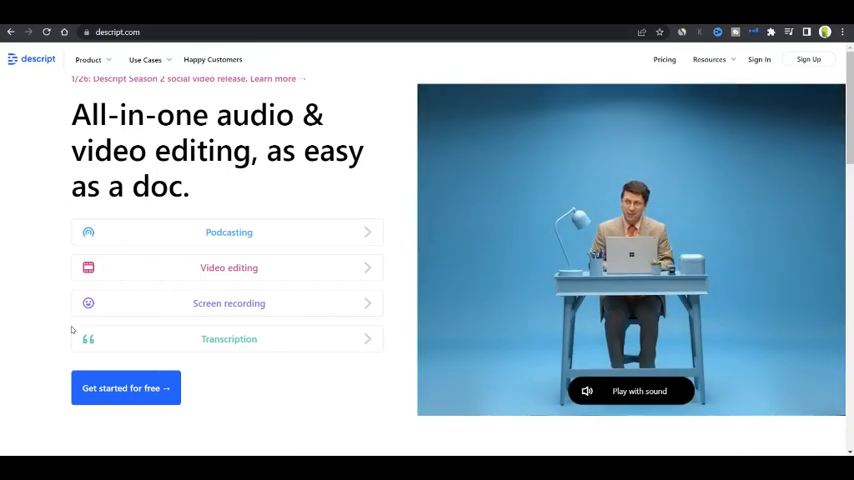
- Get started free on descript.com and download the Windows desktop installer
click(125, 388)
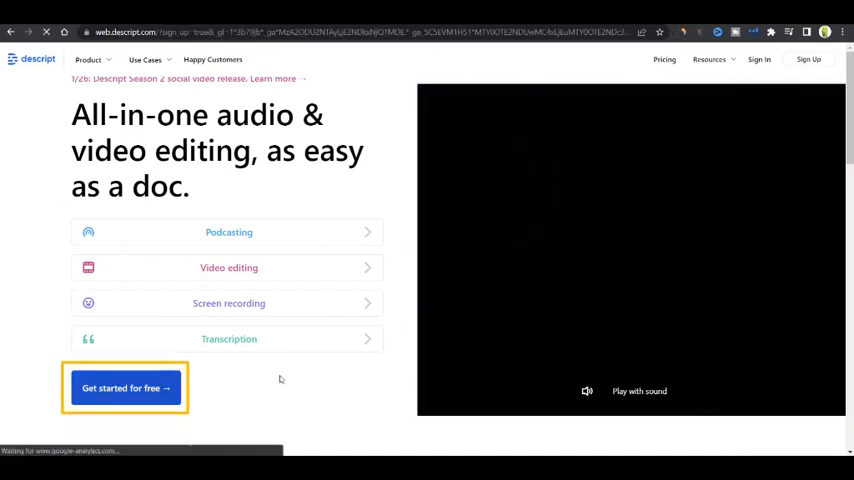
click(125, 388)
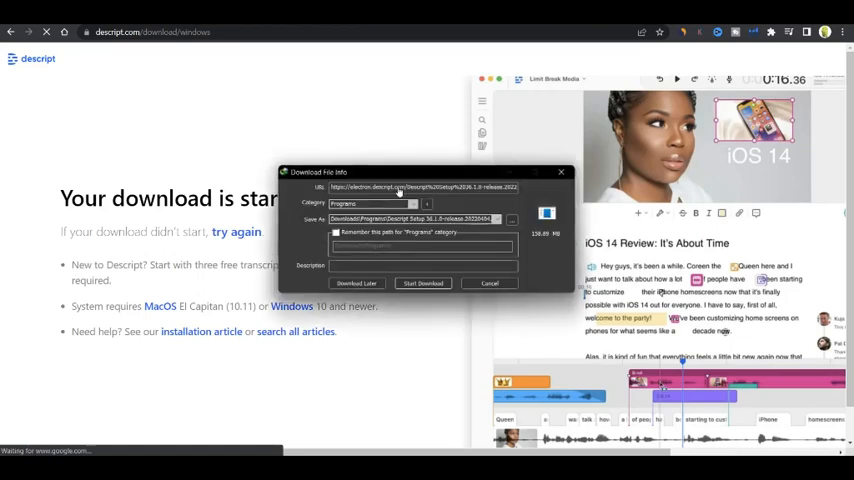
click(422, 283)
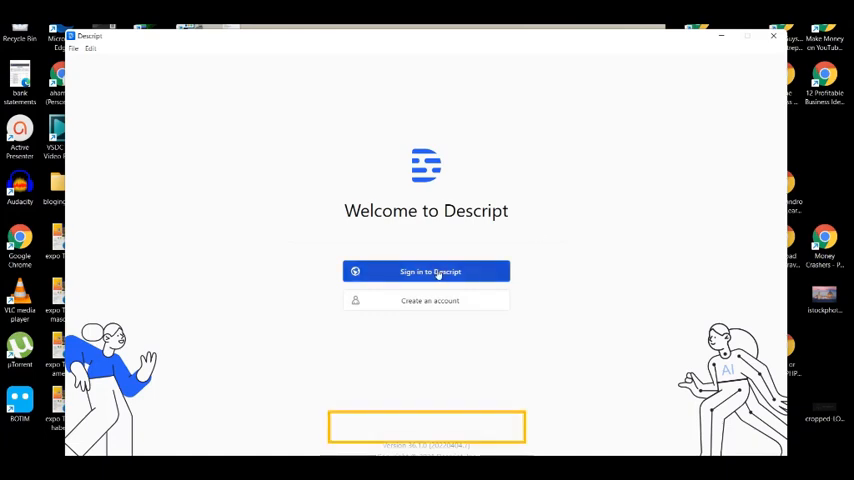
- Sign in to the desktop app with Google and answer 'By myself'
click(426, 271)
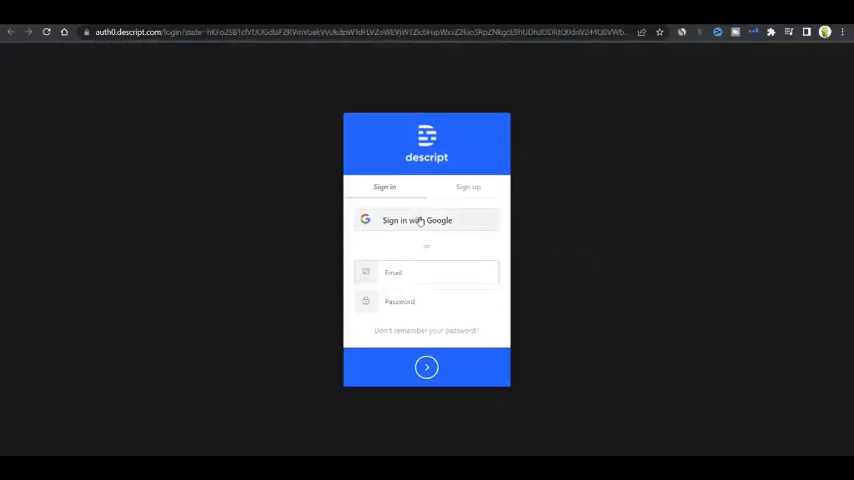
click(417, 220)
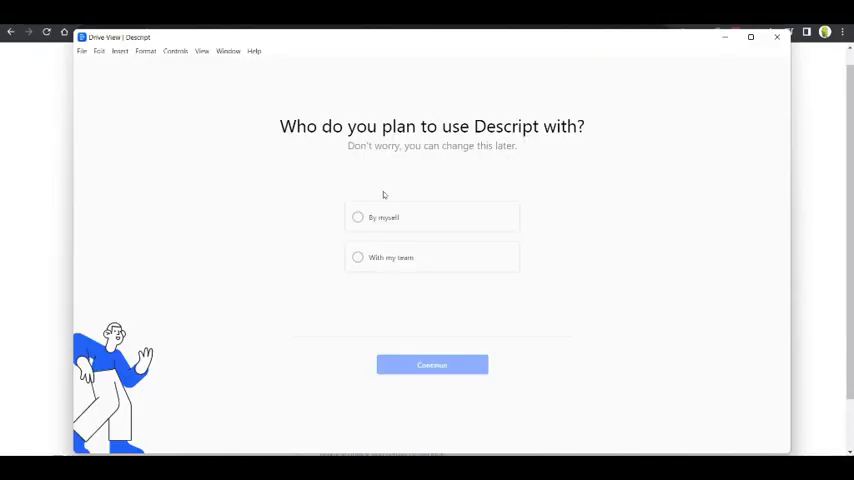
click(357, 217)
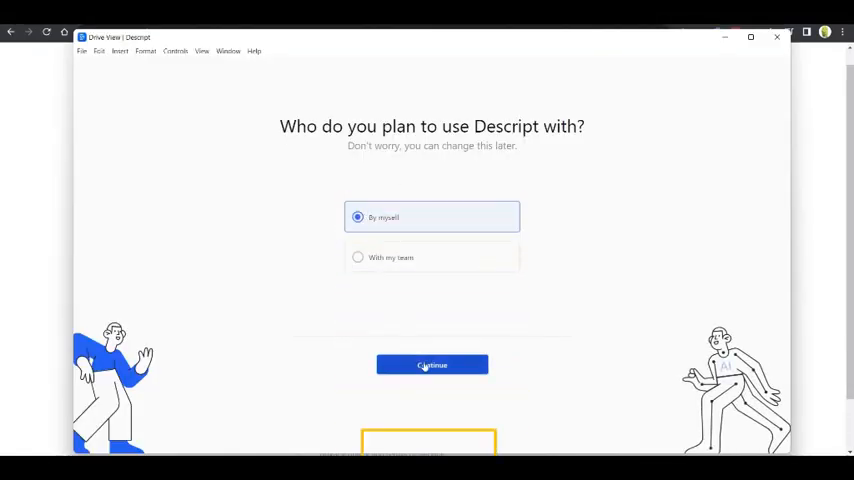
click(431, 364)
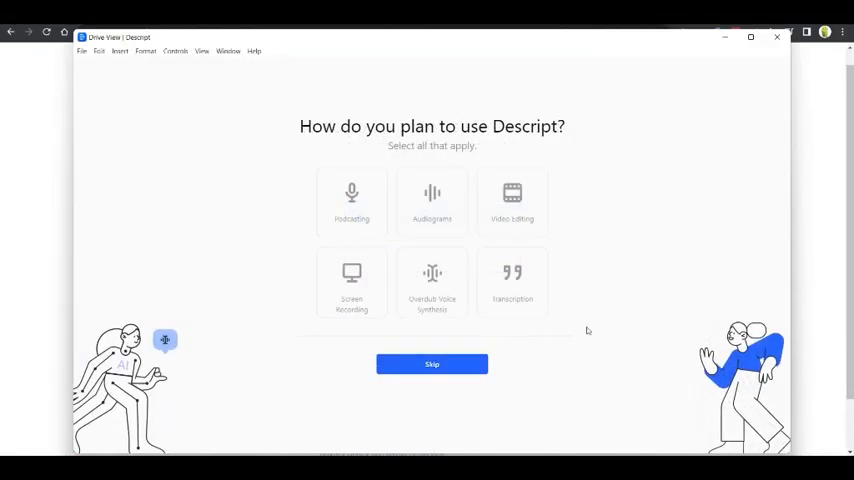
- Choose Transcription as the intended use and finish onboarding to the Drive home
click(512, 282)
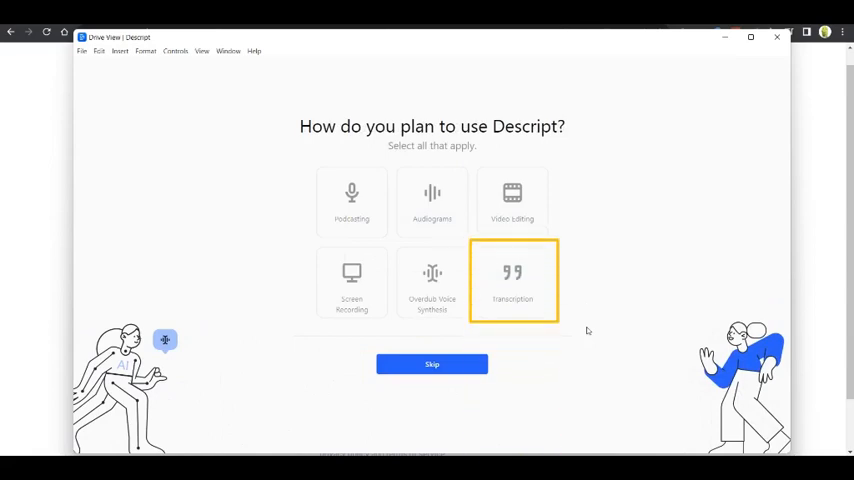
click(512, 283)
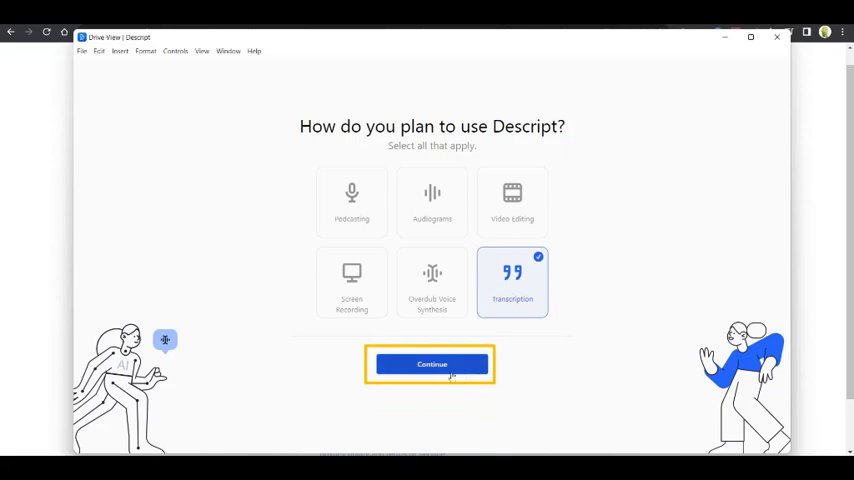
click(431, 364)
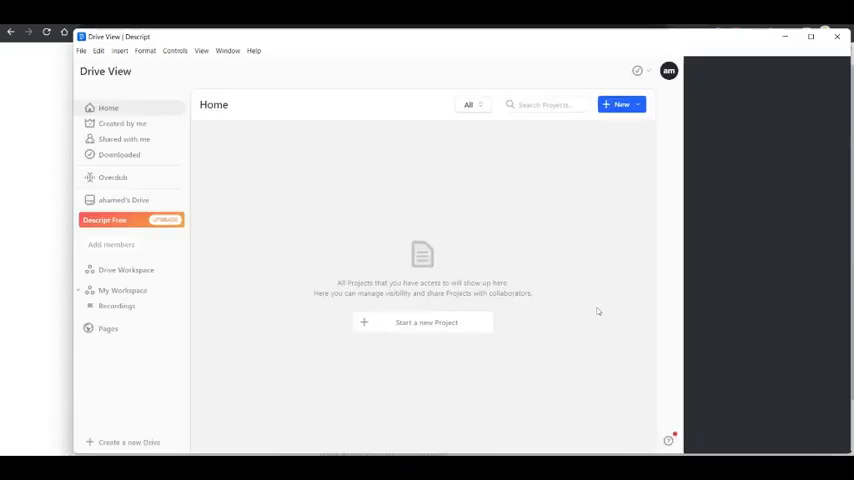
- Create a new project named 'subtitle tutorial' in My Workspace
click(638, 70)
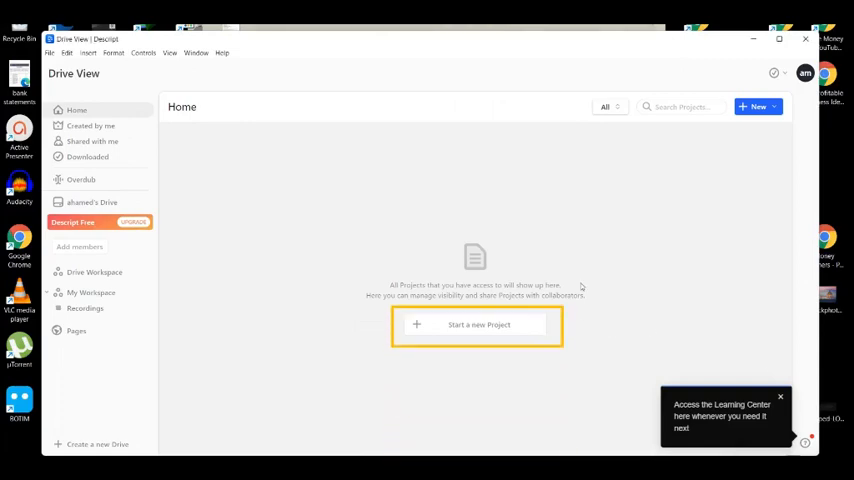
mouse_move(480, 330)
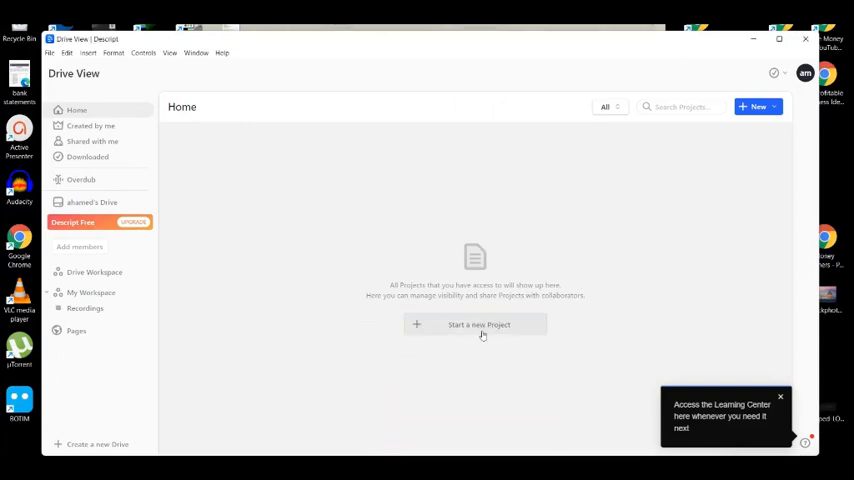
click(478, 324)
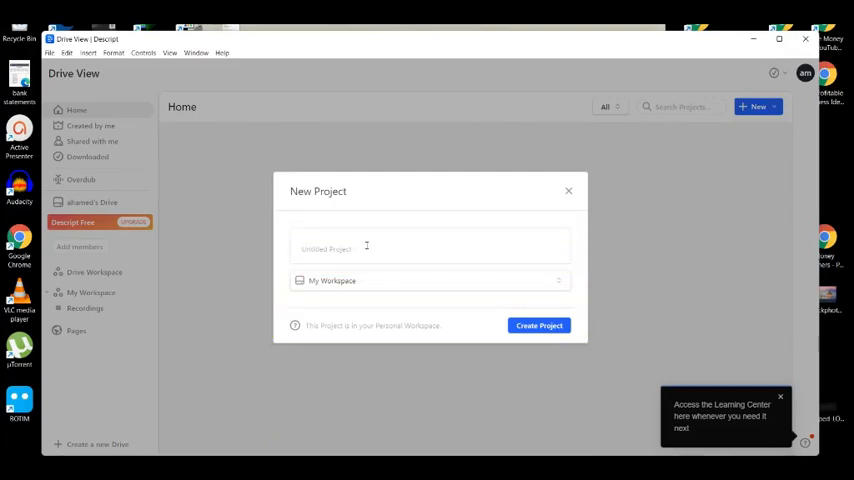
text(subtitle tutorial)
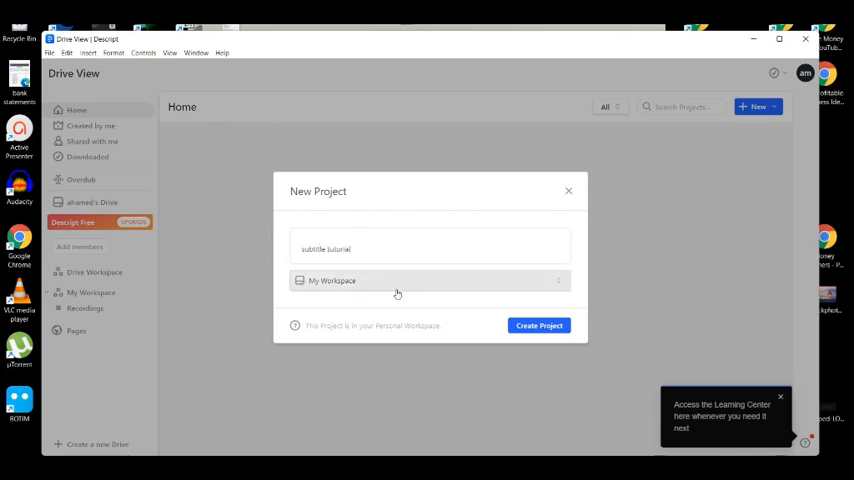
click(538, 325)
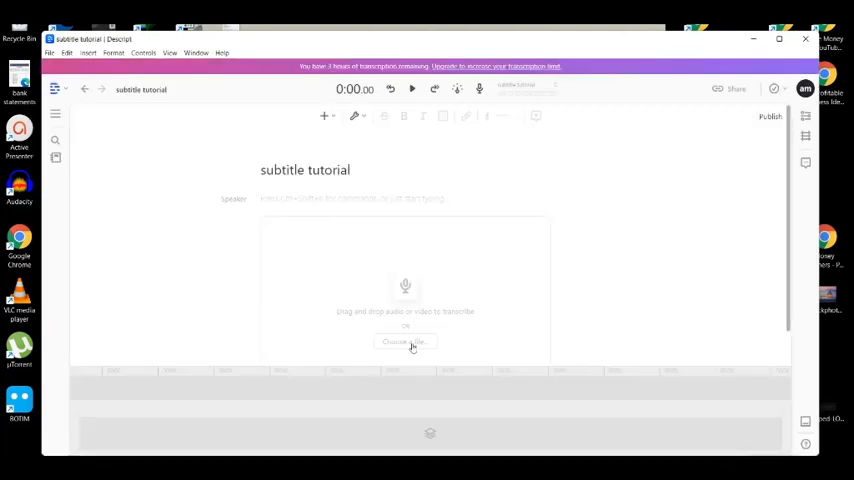
- Import the social media automation video from Downloads and transcribe it in English
click(405, 342)
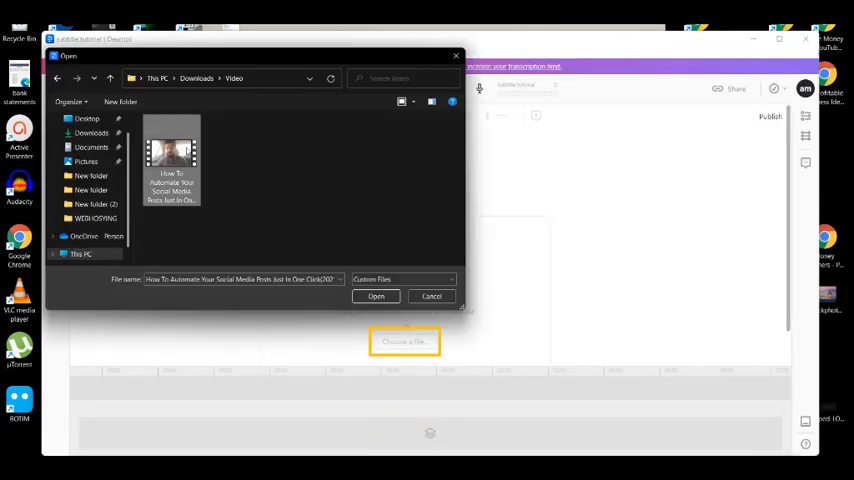
click(376, 296)
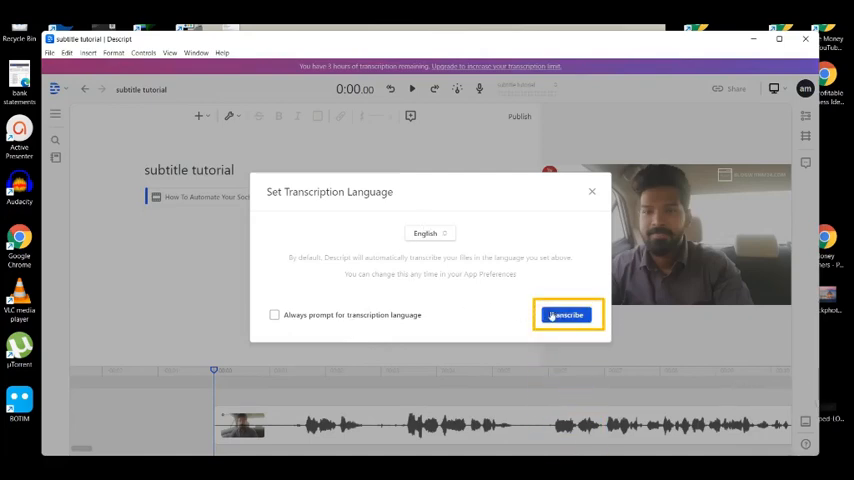
click(567, 314)
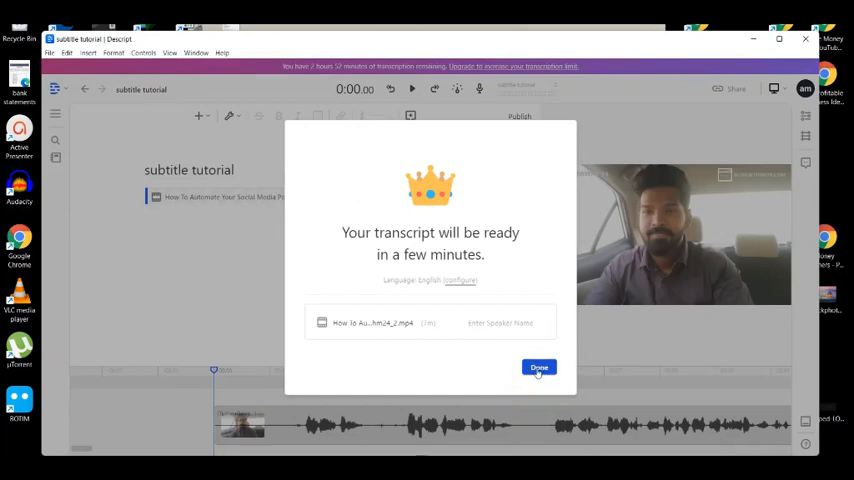
- Correct the misheard words to 'How are you' and 'social media'
click(539, 367)
text(are)
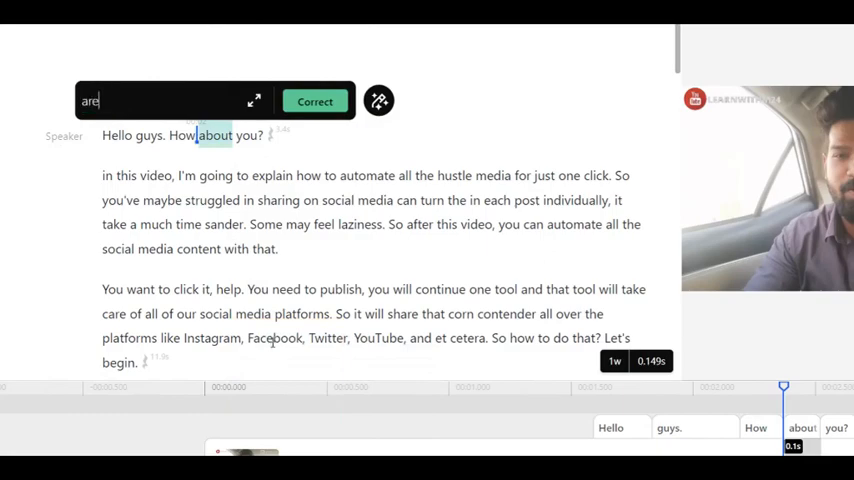
click(314, 101)
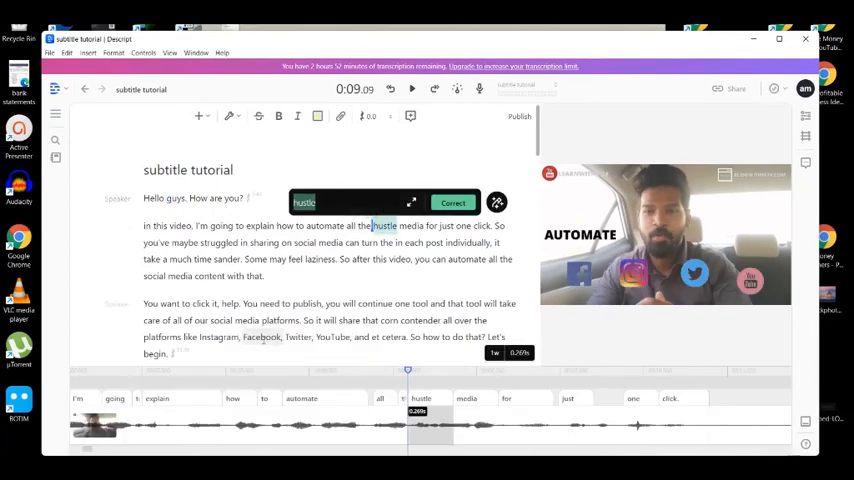
text(social)
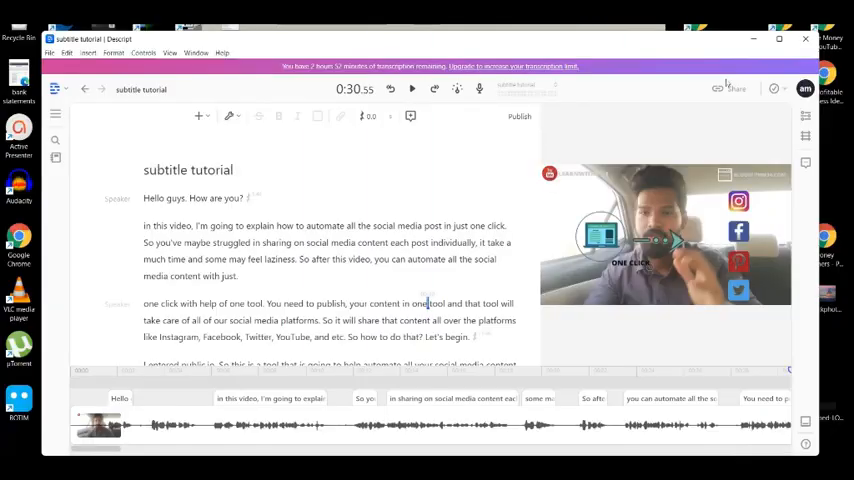
- Export subtitles as 'subtitle tutorial.srt' into the Downloads\Video folder
click(735, 89)
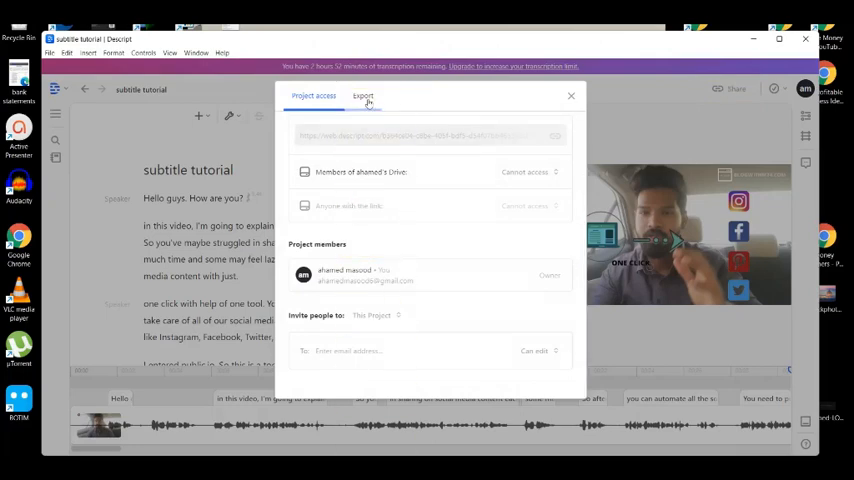
click(363, 95)
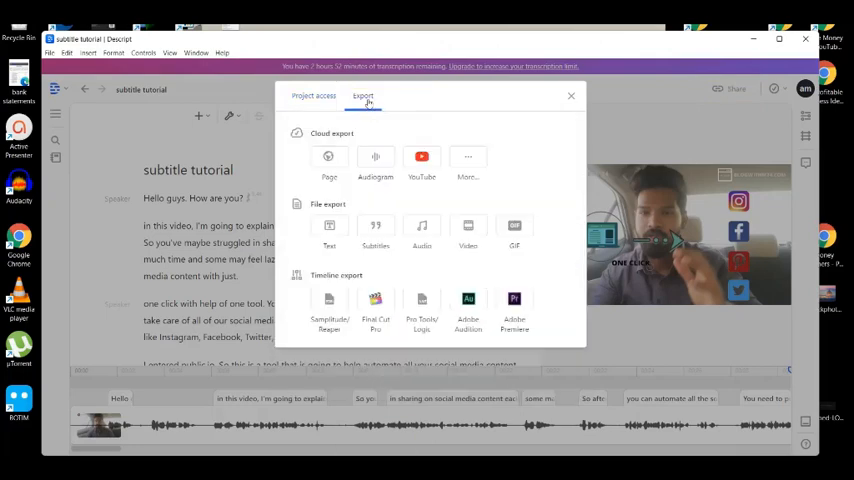
click(375, 230)
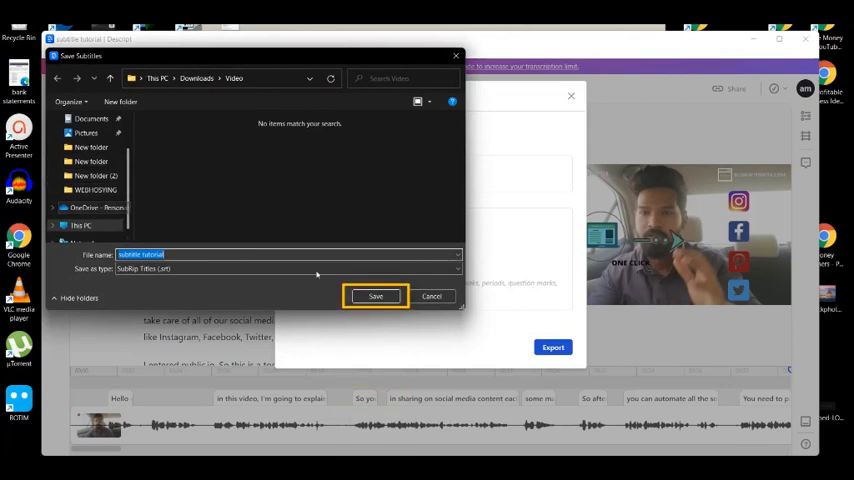
click(375, 295)
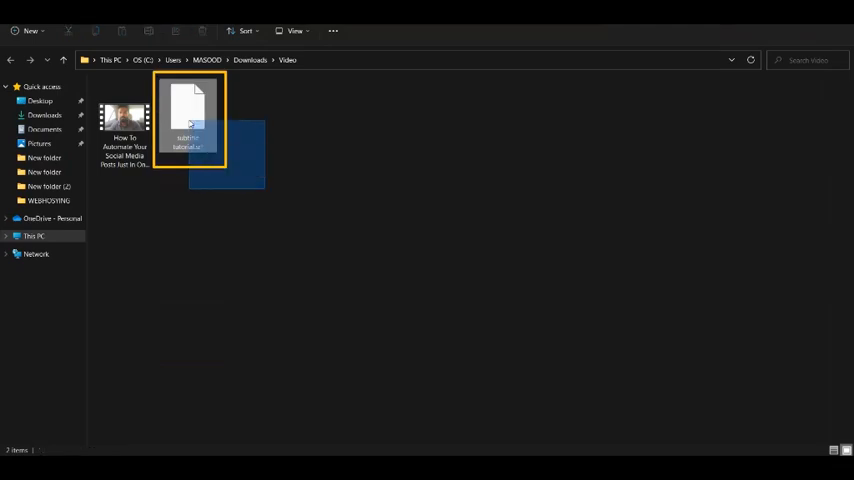
click(287, 197)
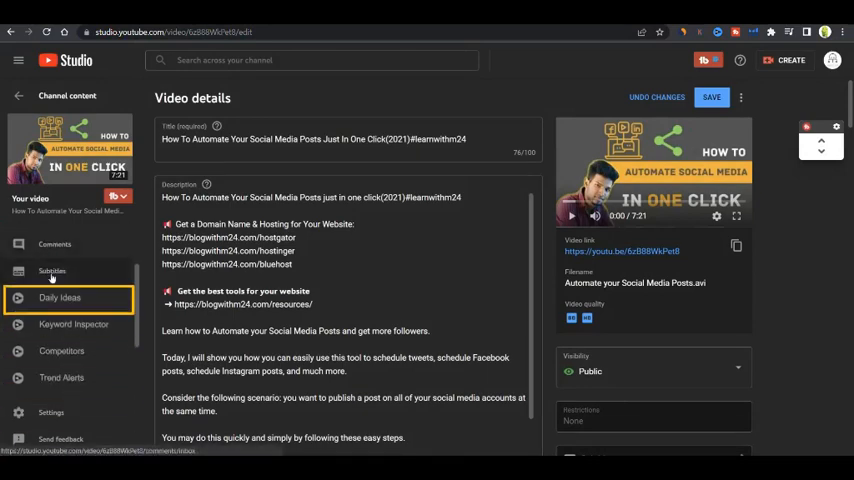
- Start uploading an English subtitle file with timing on the video's Subtitles page
click(52, 270)
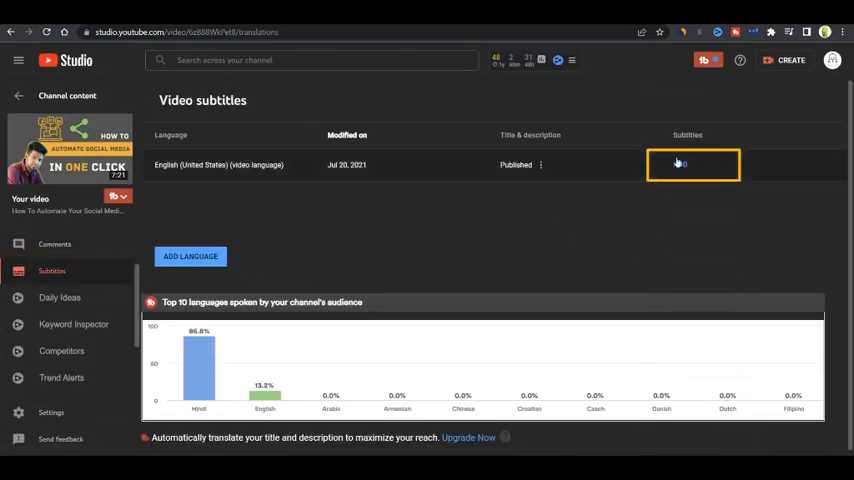
click(693, 164)
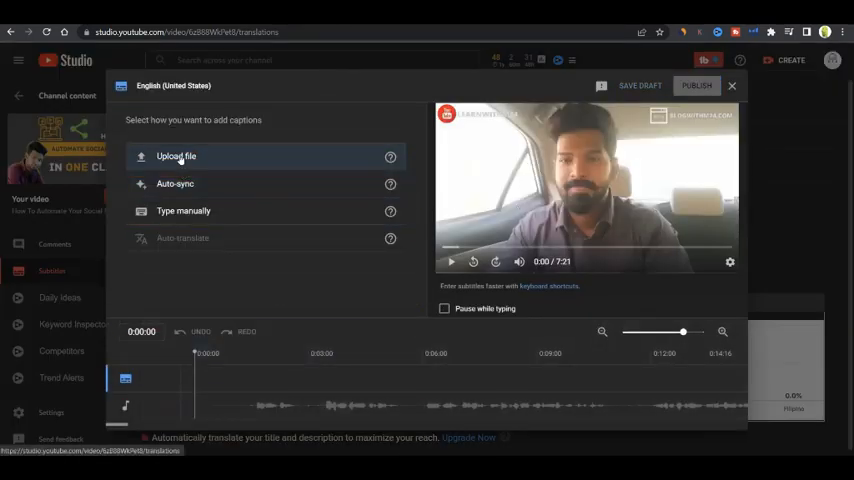
click(176, 156)
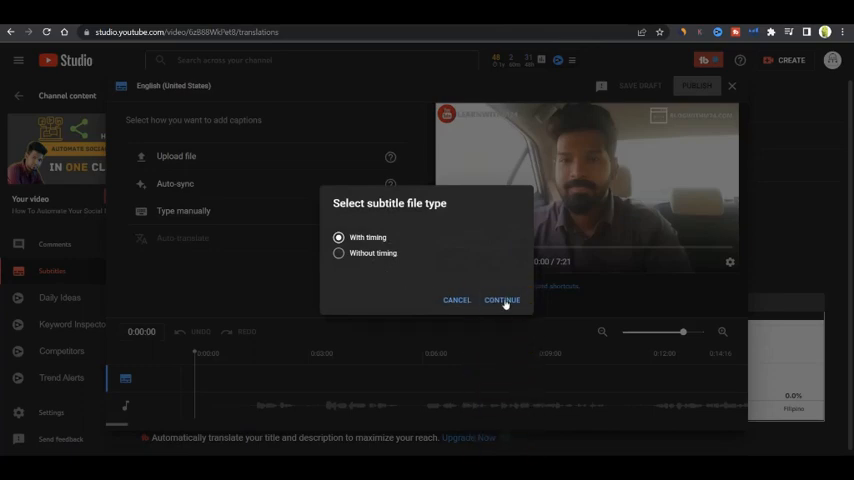
click(502, 300)
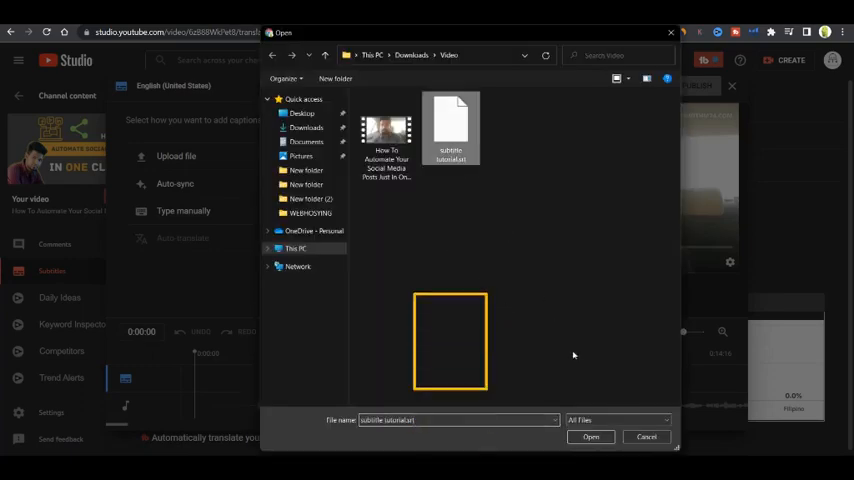
- Load 'subtitle tutorial.srt' and publish the English captions
click(590, 437)
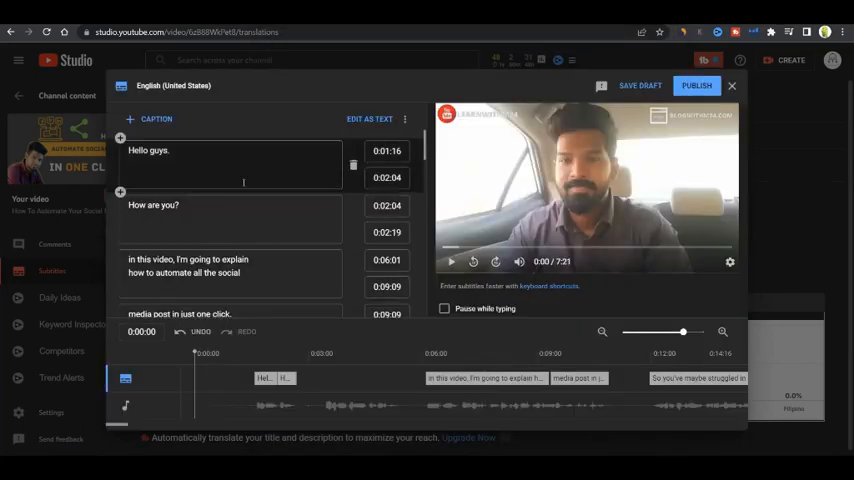
scroll(down, 3)
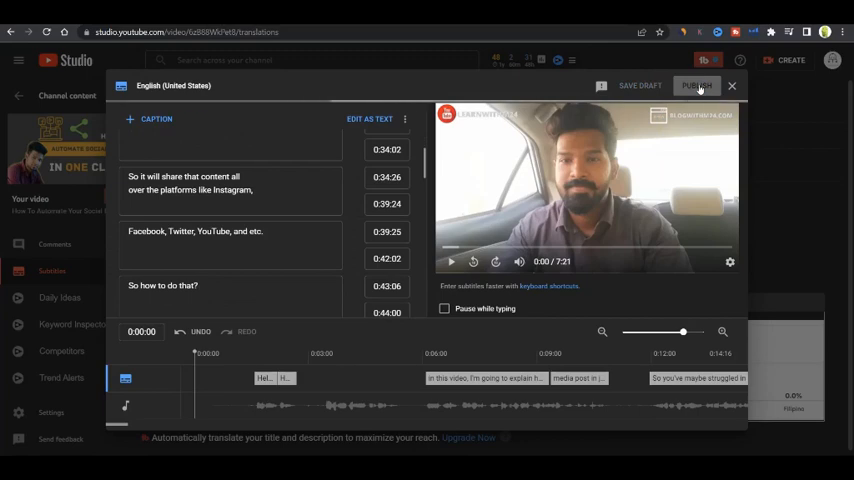
click(697, 85)
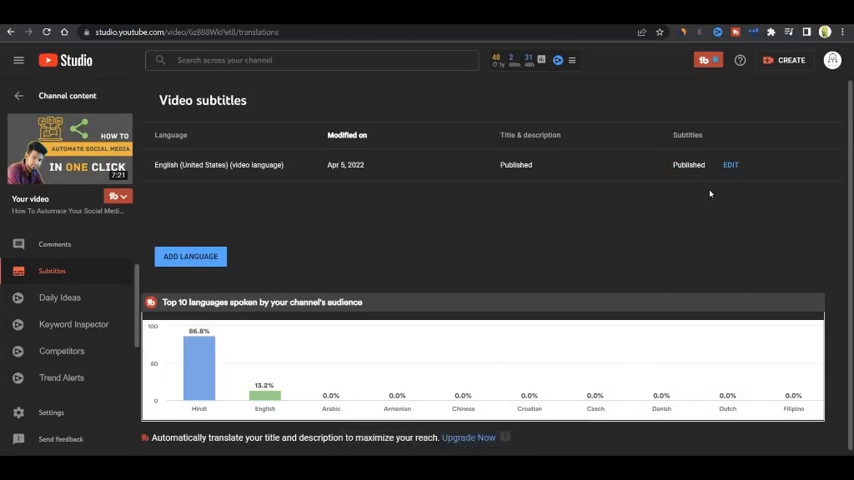
mouse_move(70, 150)
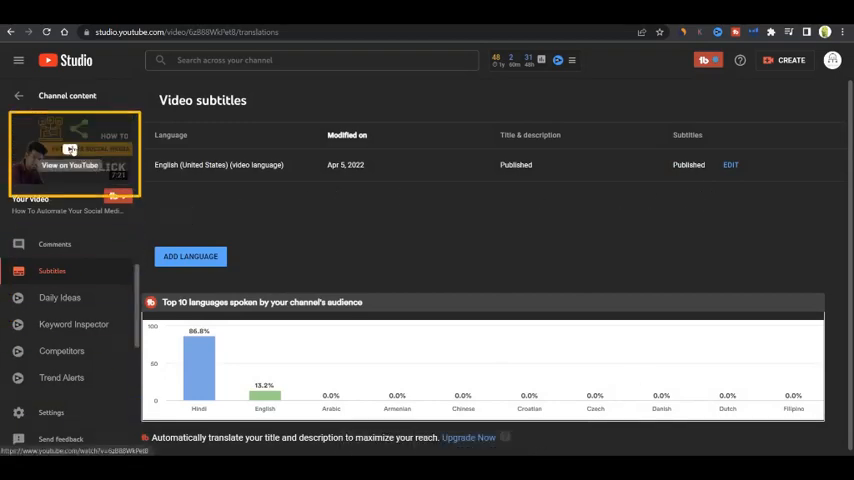
click(70, 150)
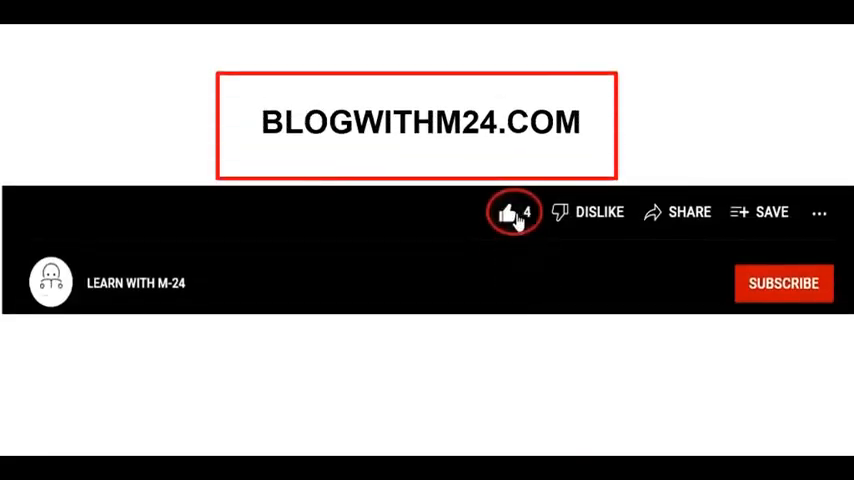
click(784, 283)
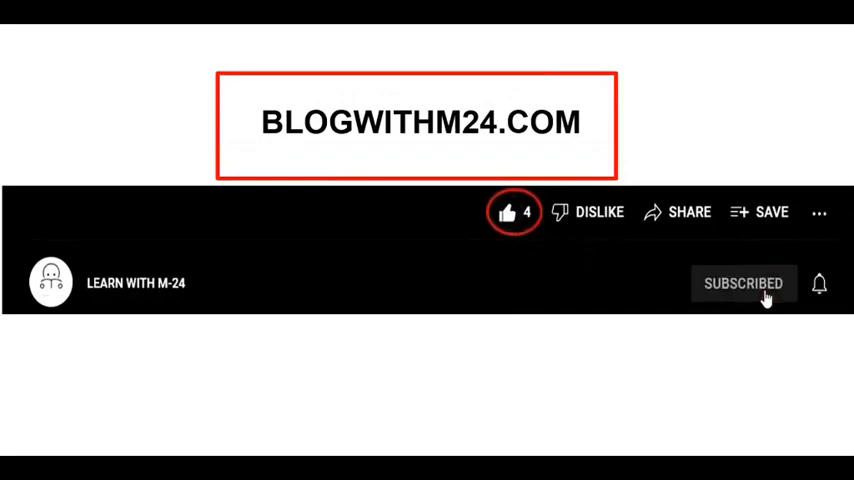
mouse_move(821, 285)
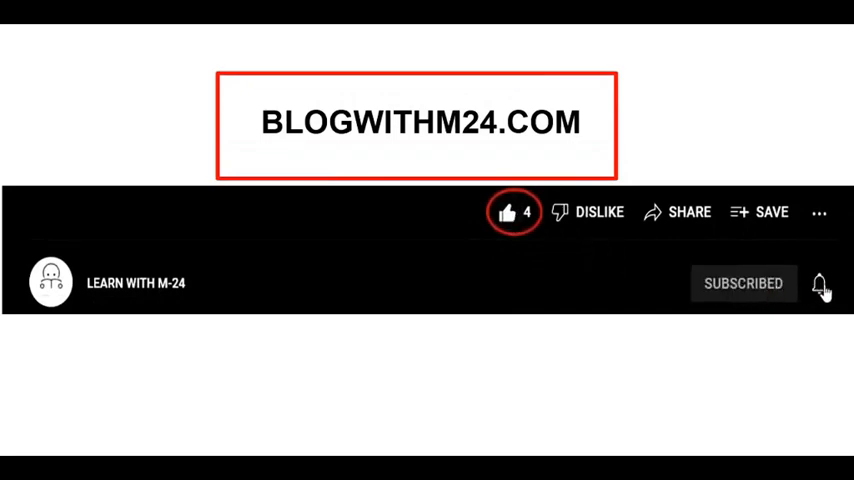